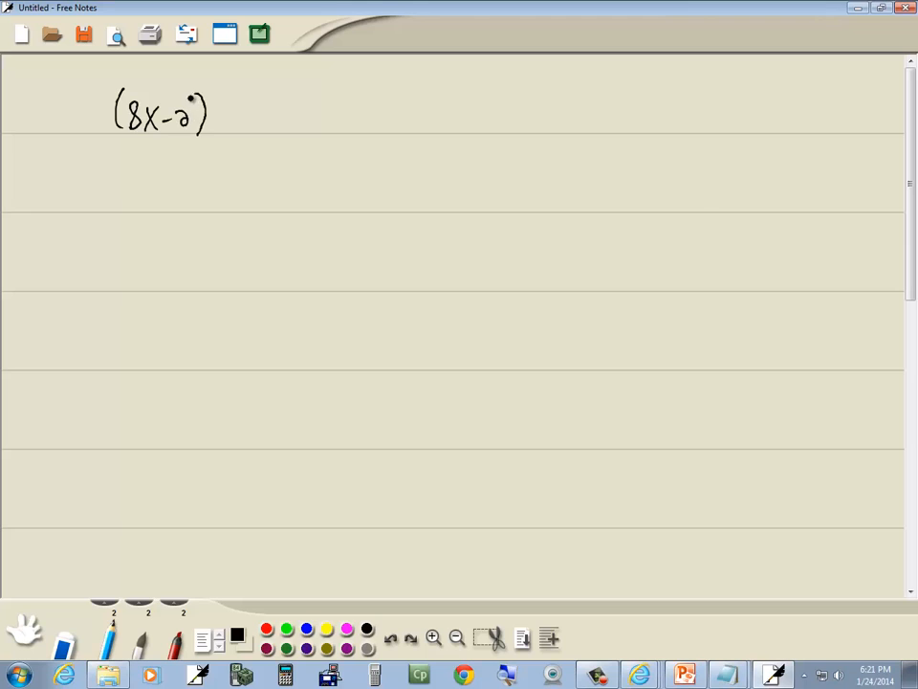
Write (8x−2) − 1(3x−5) with the 1 in red and an equals sign below
drag(214, 111, 245, 111)
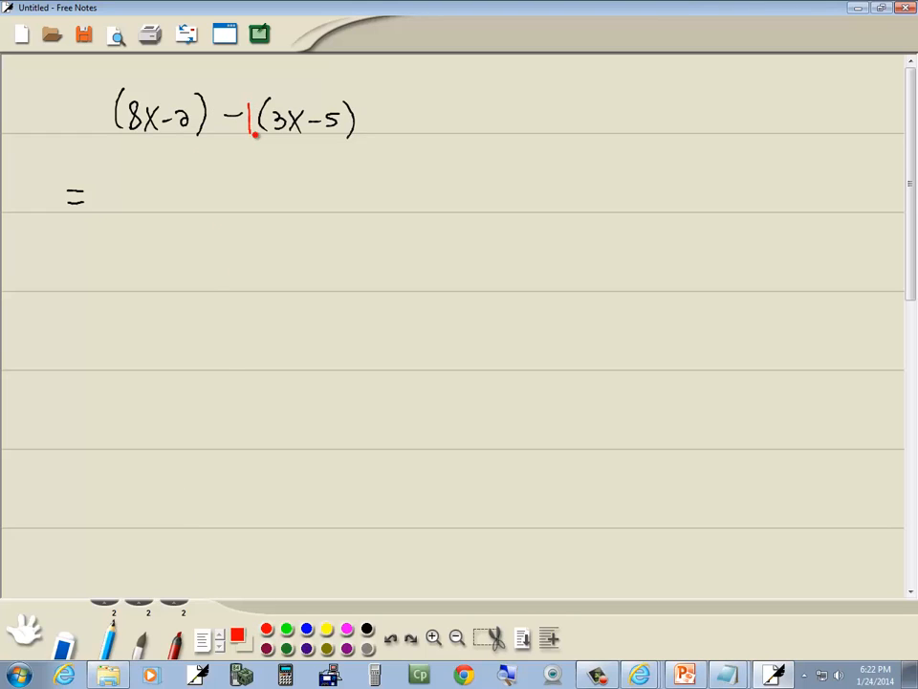
Draw red arrows from −1 to 3x and −5, and add a red 1 before (8x−2)
drag(239, 124, 253, 132)
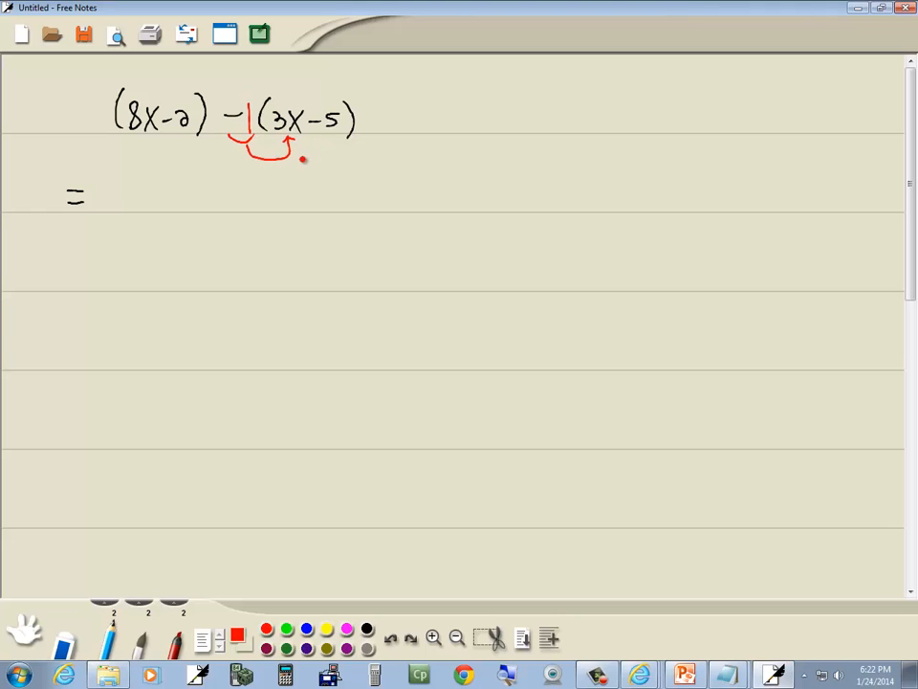
drag(297, 157, 329, 144)
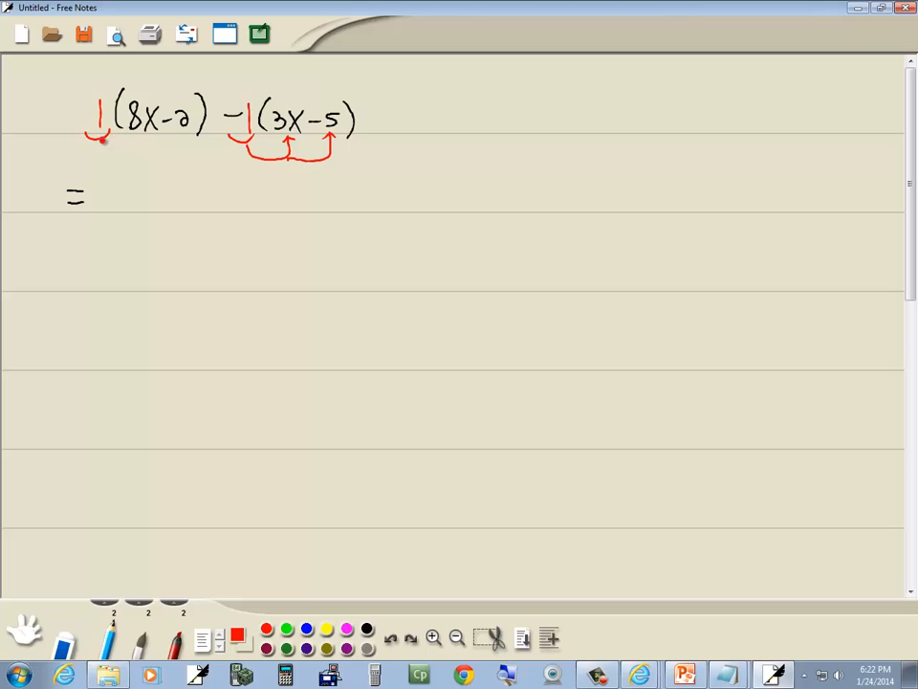
Draw red arrows from 1 to 8x and −2, then write = 1(8x) +1(−2) −1(3x) −1(−5)
drag(96, 149, 172, 153)
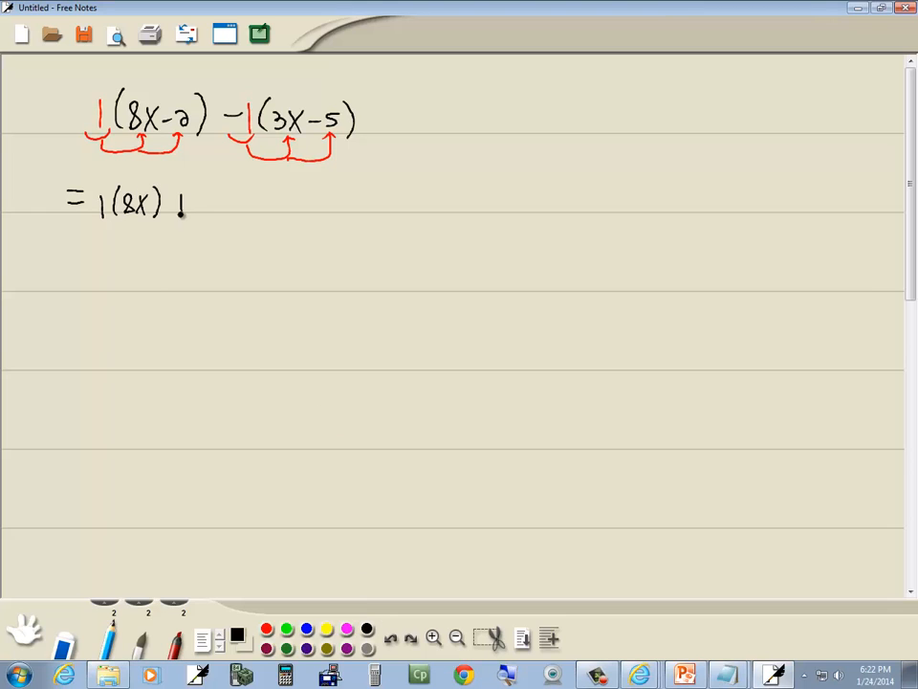
text(+1(-2) -1(3x) -1(-5)
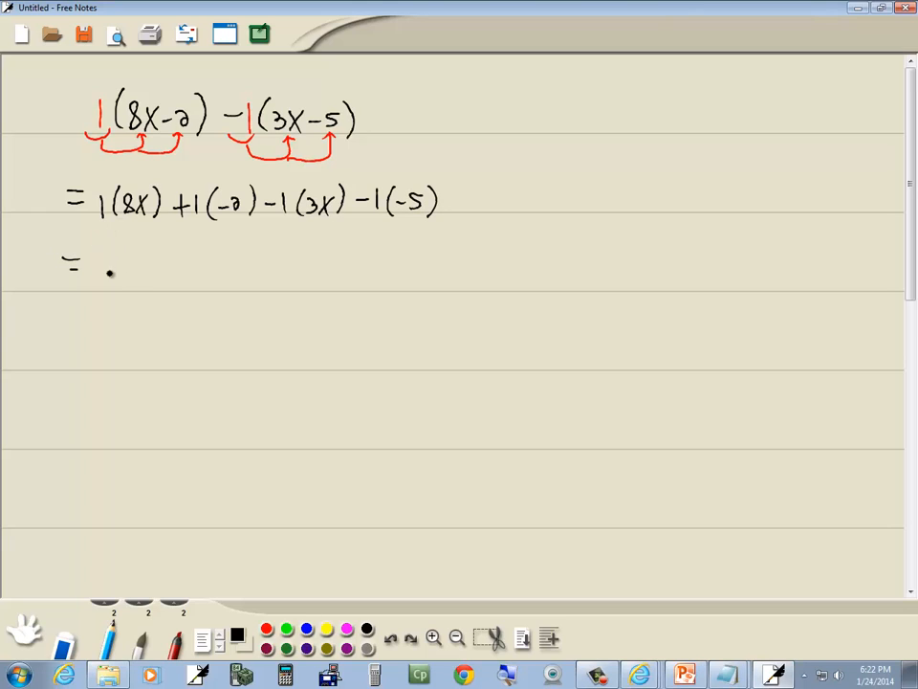
Write = 8x − 2 − 3x + 5, begin another equals line, and underline 8x and −3x in red
drag(106, 266, 138, 266)
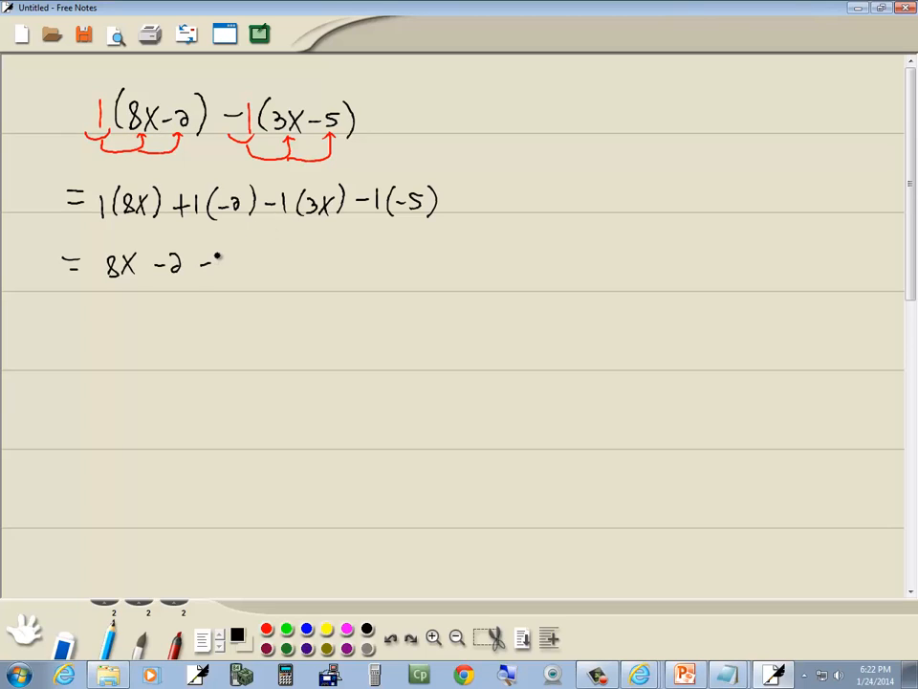
text(3X +5)
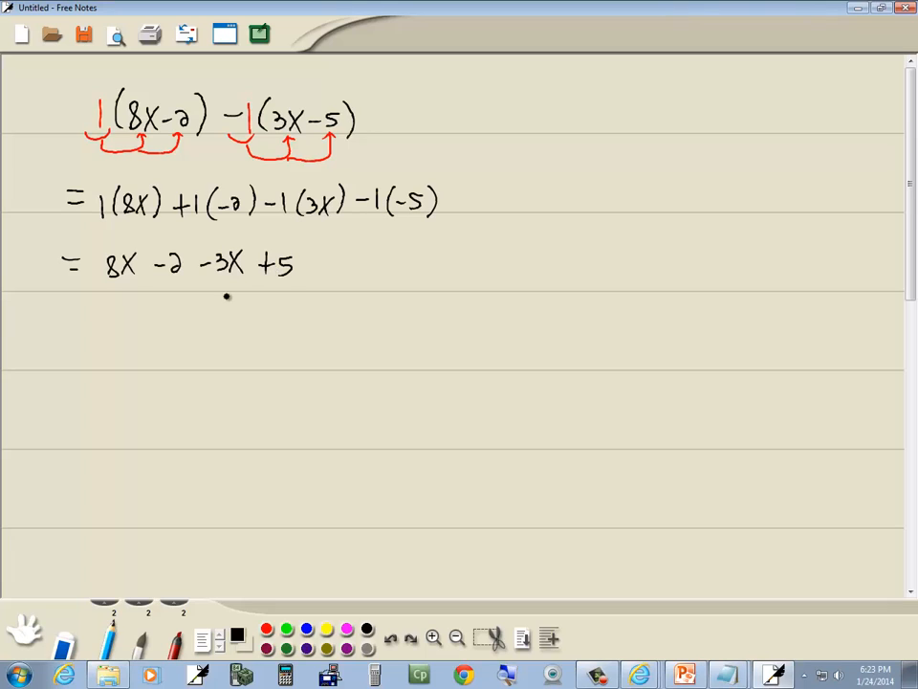
drag(67, 329, 81, 337)
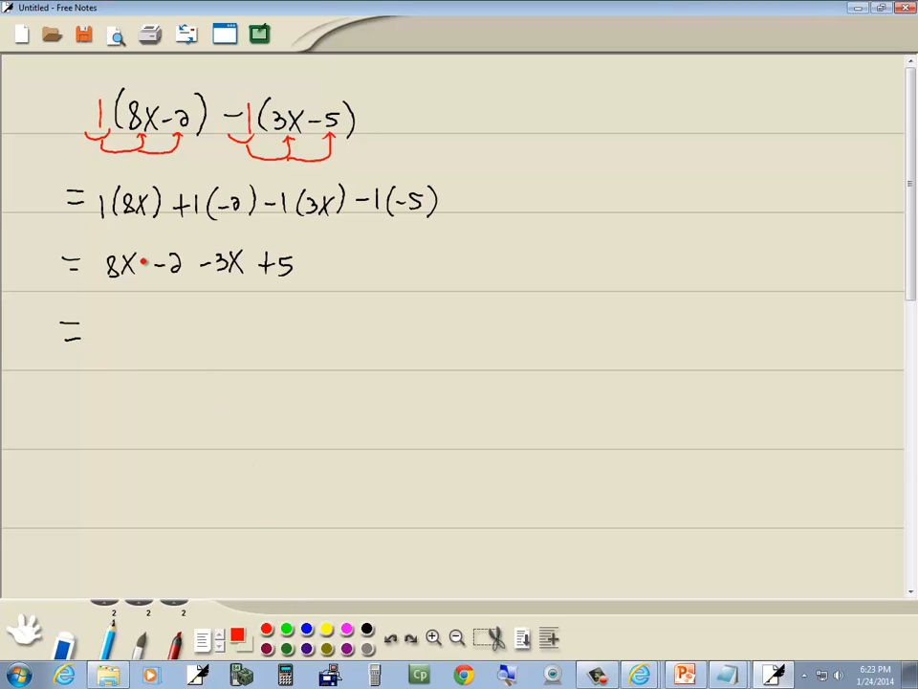
drag(103, 279, 134, 279)
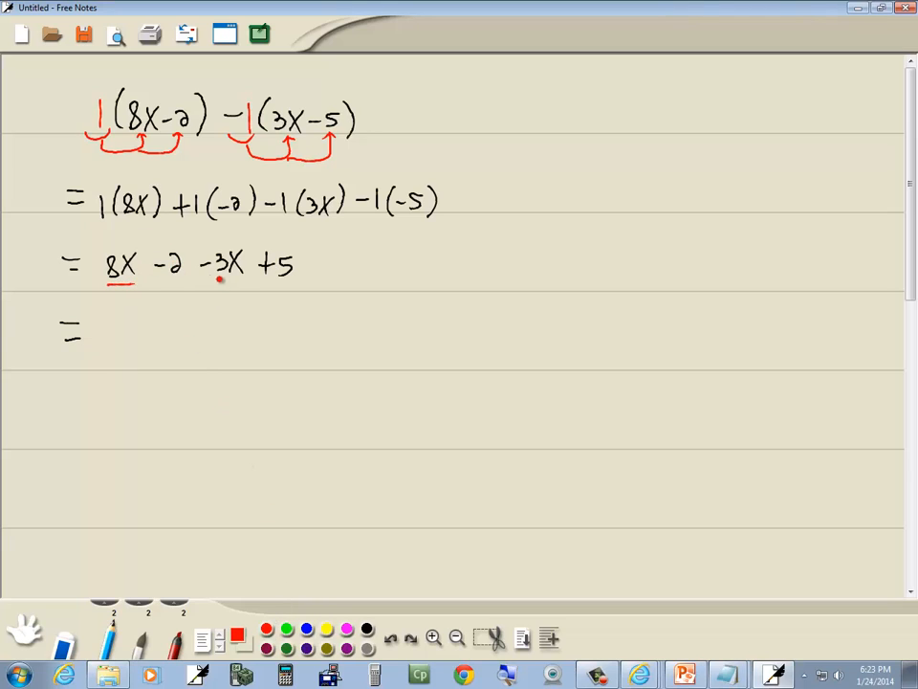